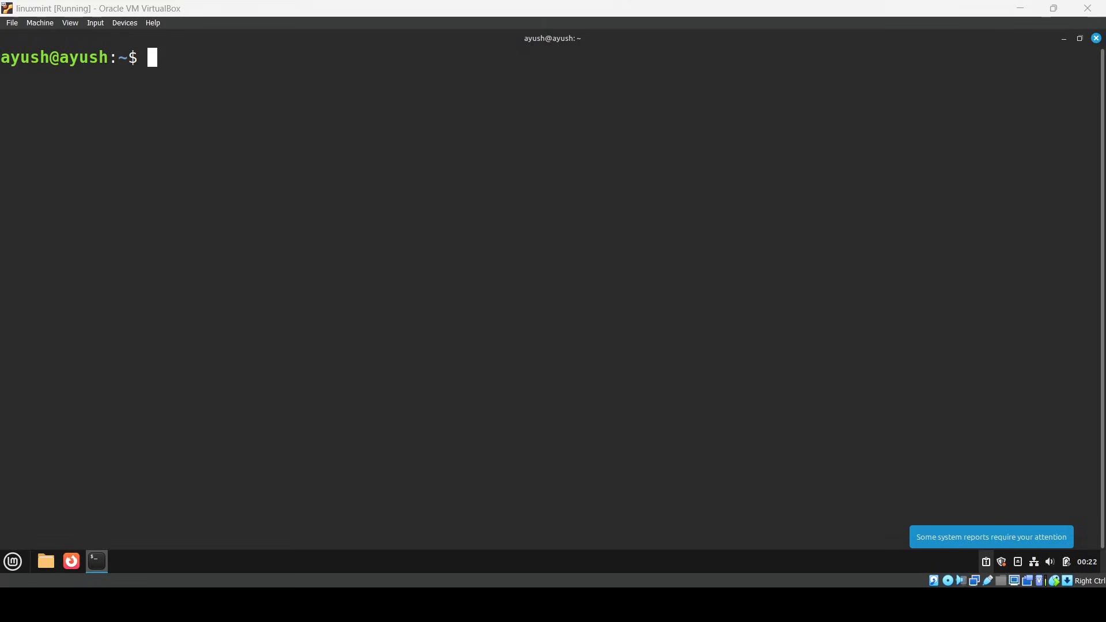
Create the secrets folder with empty files s1–s5, list them, and return home
{"action": "type", "text": "mkdir secrets"}
{"action": "type", "text": "touch s1 s2 s3 s4 s5"}
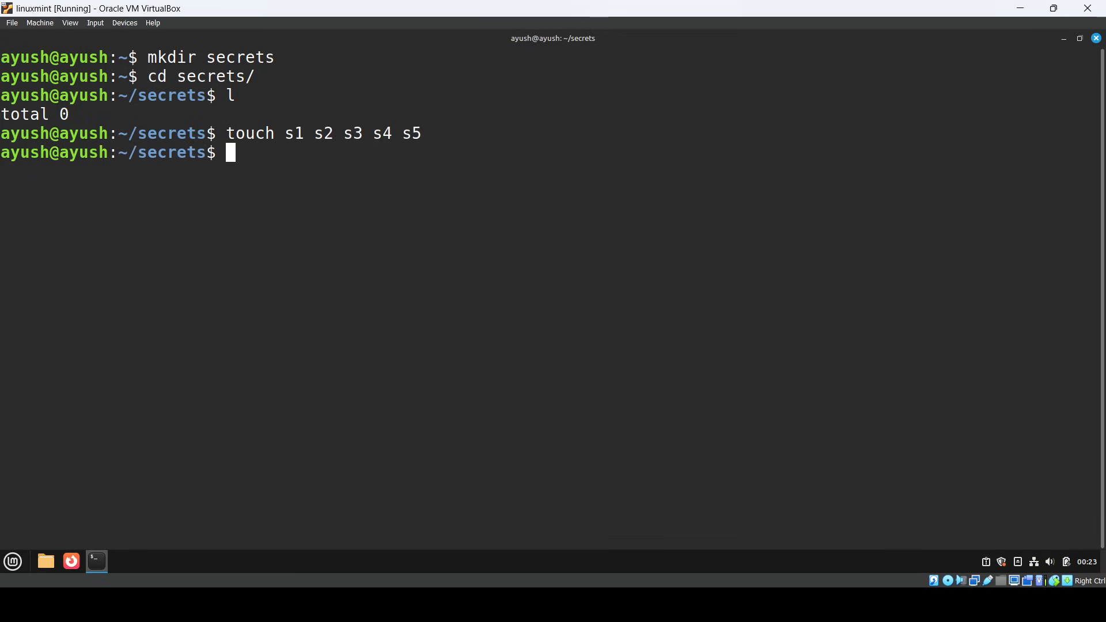
{"action": "type", "text": "ls -l"}
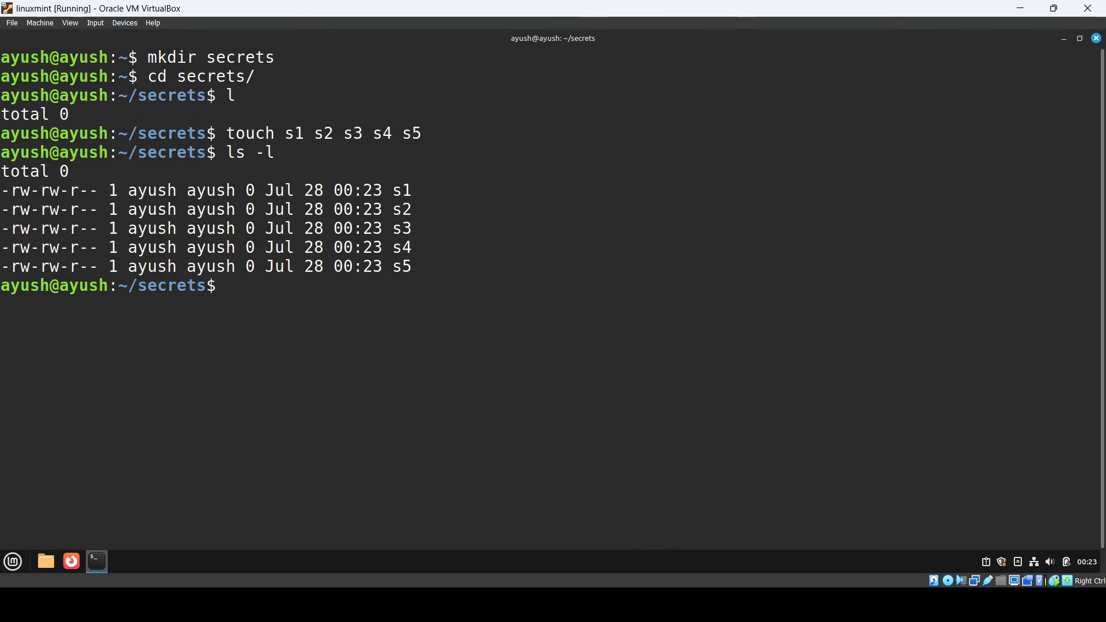
{"action": "type", "text": "cd .."}
{"action": "type", "text": "l"}
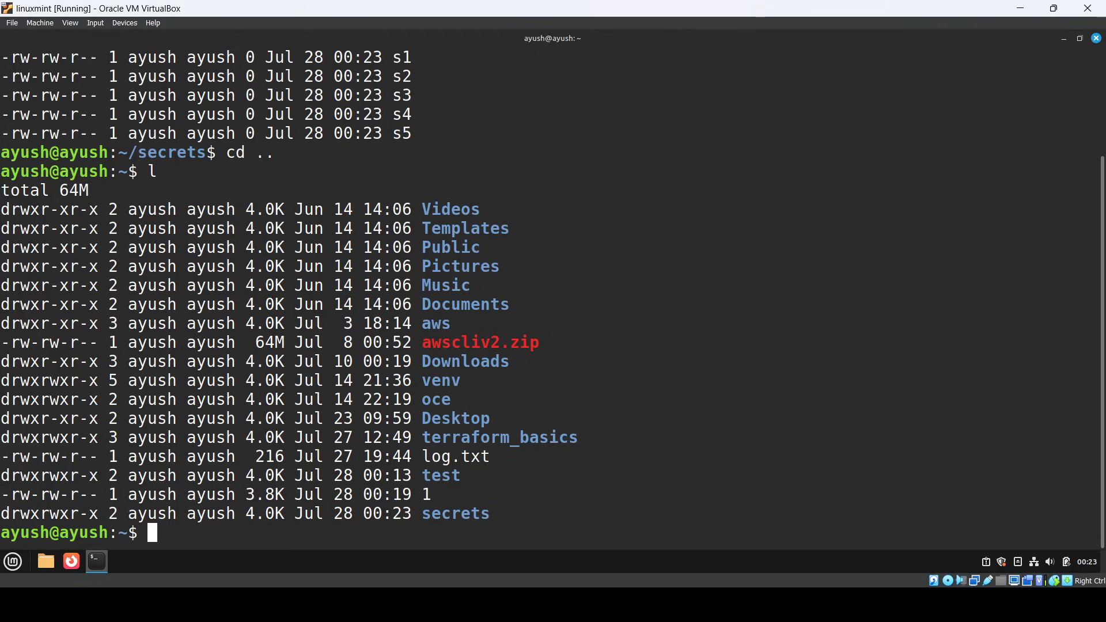
Archive the secrets folder into an encrypted secrets.zip with zip -er
{"action": "type", "text": "zi"}
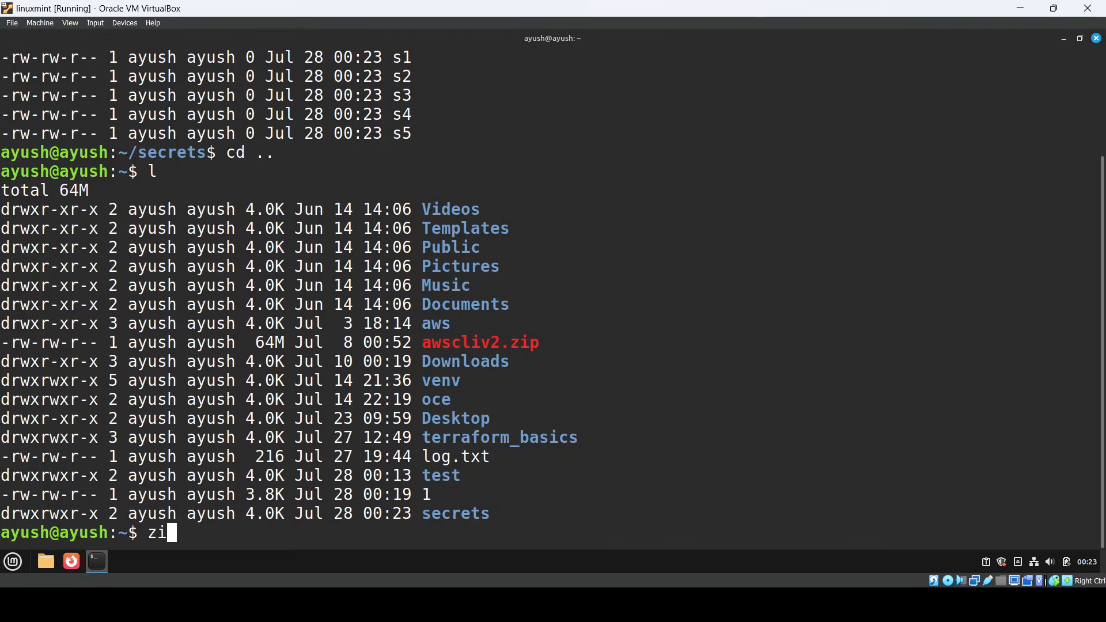
{"action": "type", "text": "p -er"}
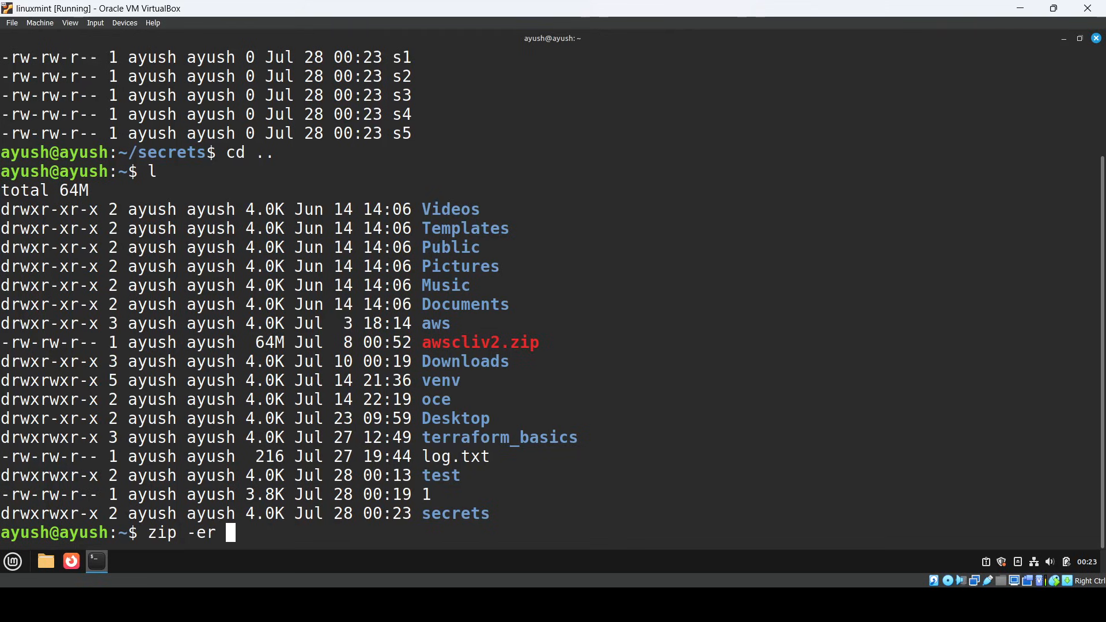
{"action": "type", "text": "secrets/"}
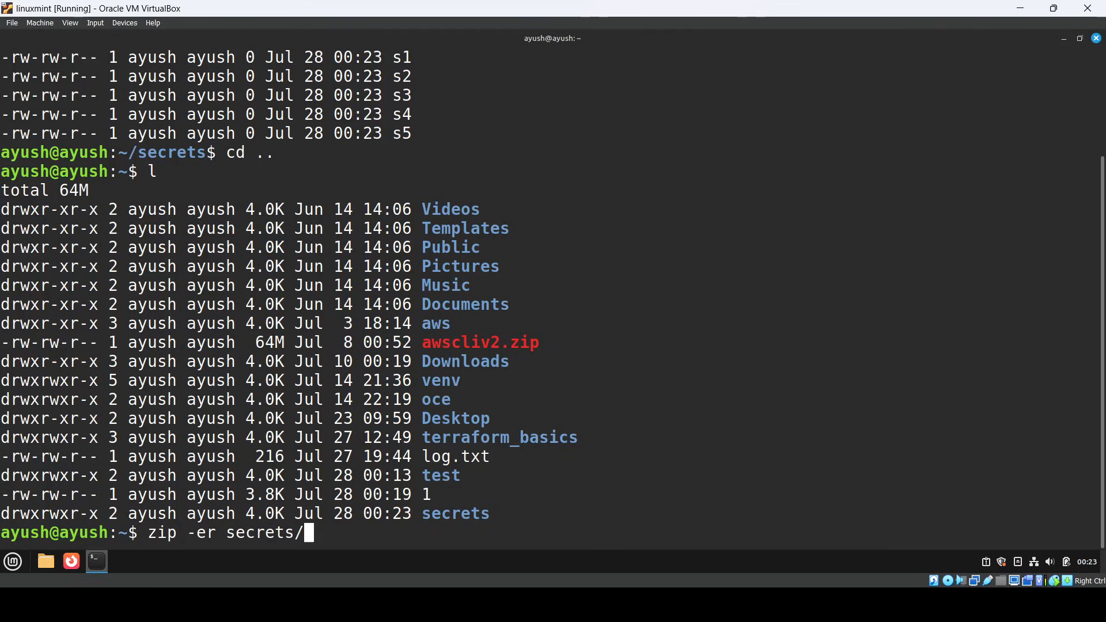
{"action": "type", "text": ".zi"}
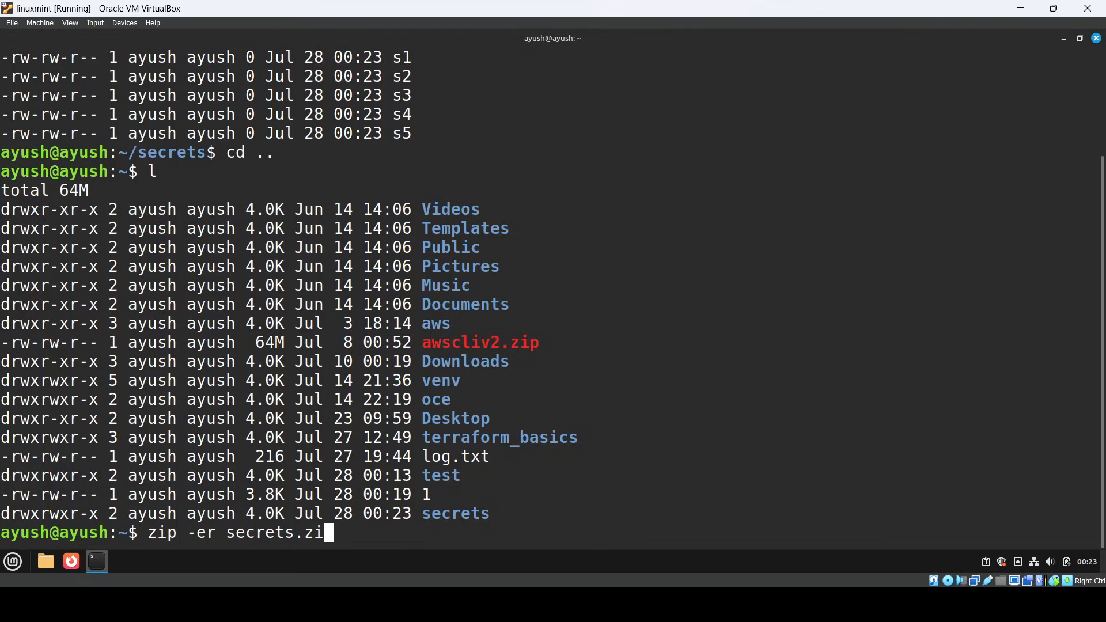
{"action": "type", "text": "p"}
{"action": "type", "text": "\\"}
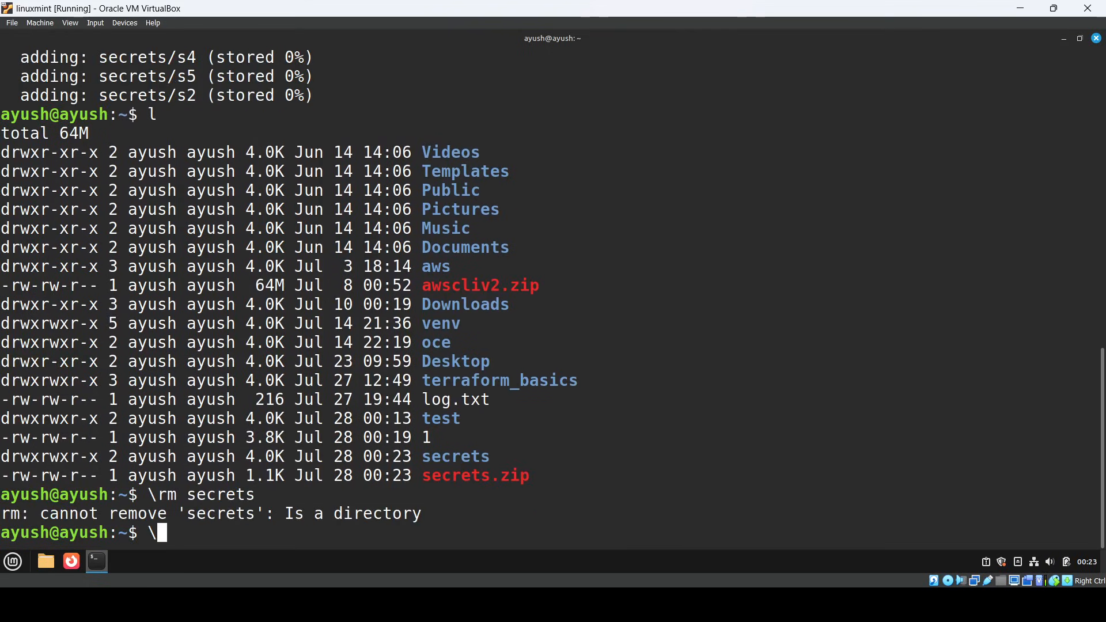
Remove the original secrets folder with rm -rf secrets
{"action": "type", "text": "rm -rf secrets"}
{"action": "type", "text": "unzi"}
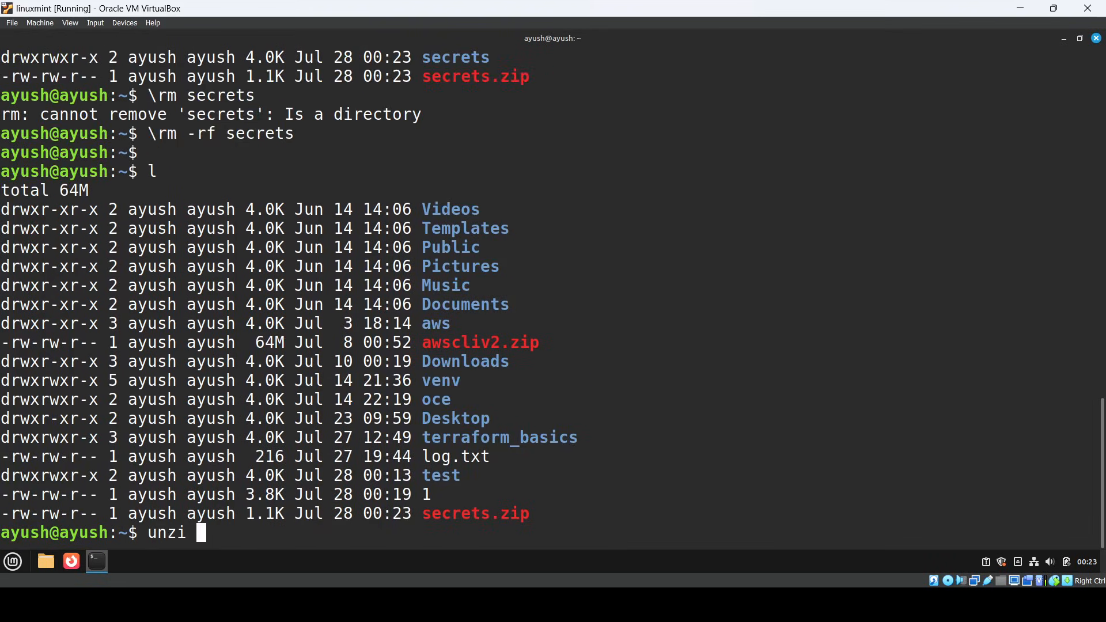
Unzip secrets.zip with wrong passwords, cancel the stray command, and list the empty result
{"action": "type", "text": "p secrets.zip"}
{"action": "key", "text": "Return"}
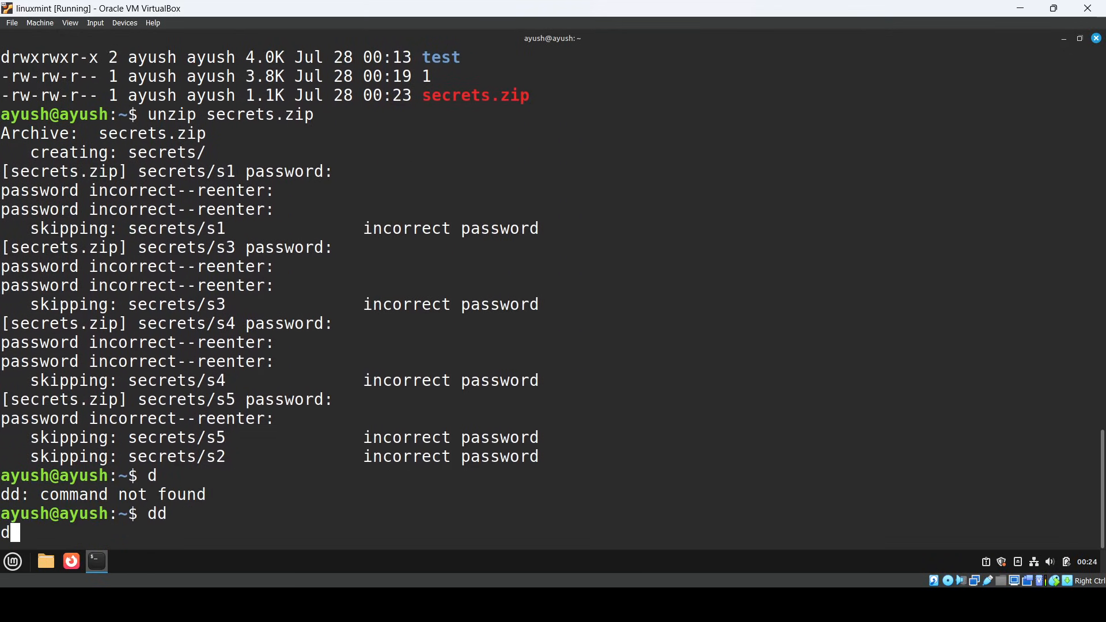
{"action": "key", "text": "ctrl+c"}
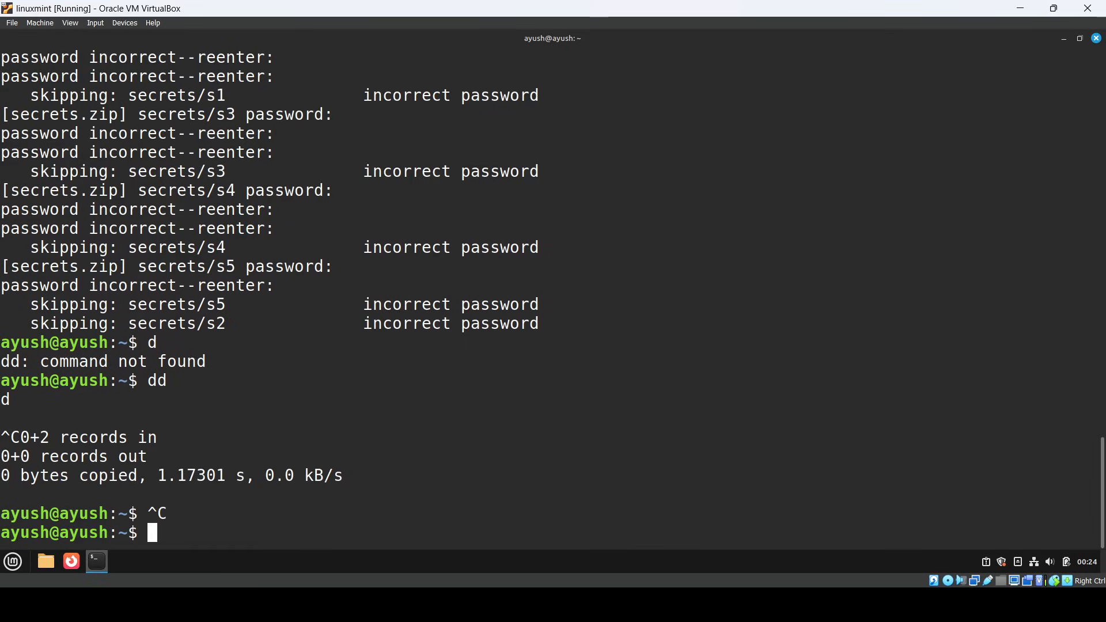
{"action": "type", "text": "ls -l"}
{"action": "type", "text": "cd"}
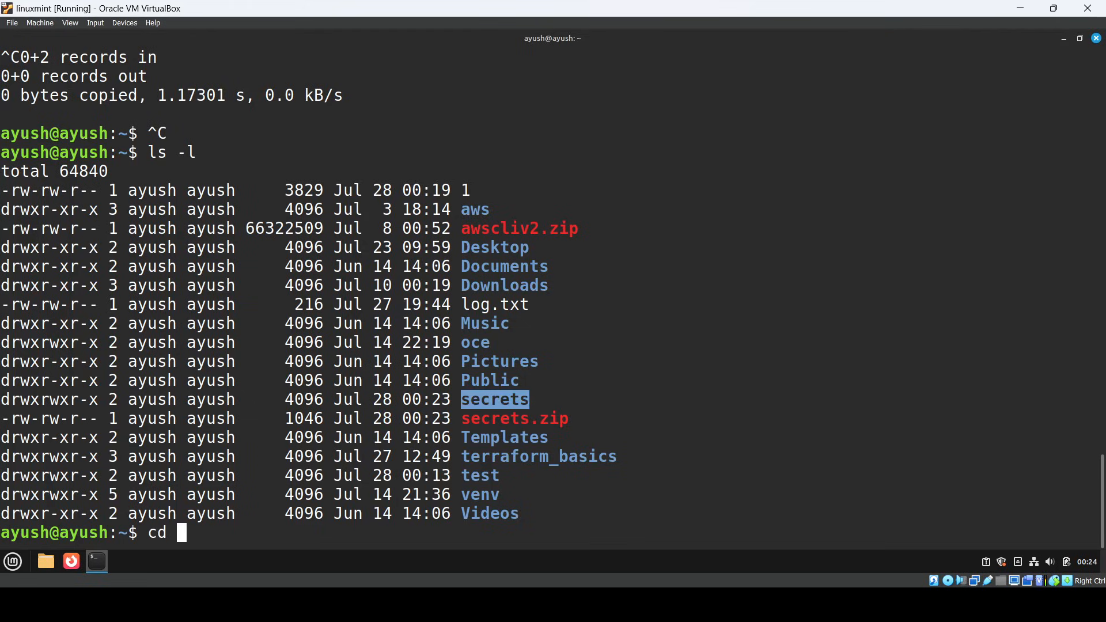
Unzip secrets.zip with the correct password and enter secrets to see s1–s5
{"action": "type", "text": "secrets"}
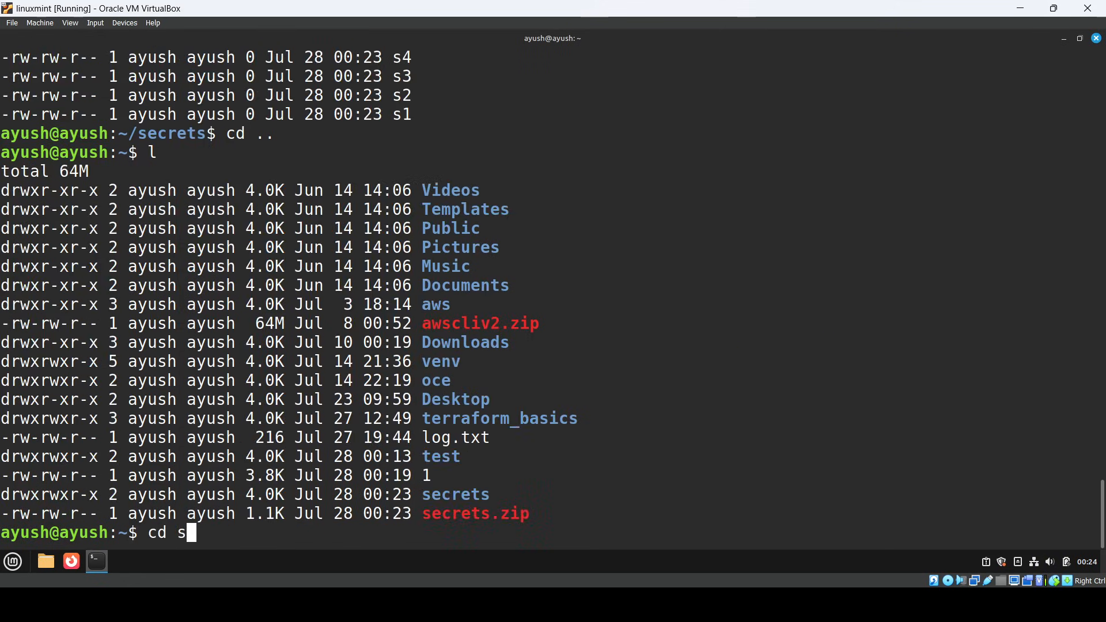
{"action": "key", "text": "Return"}
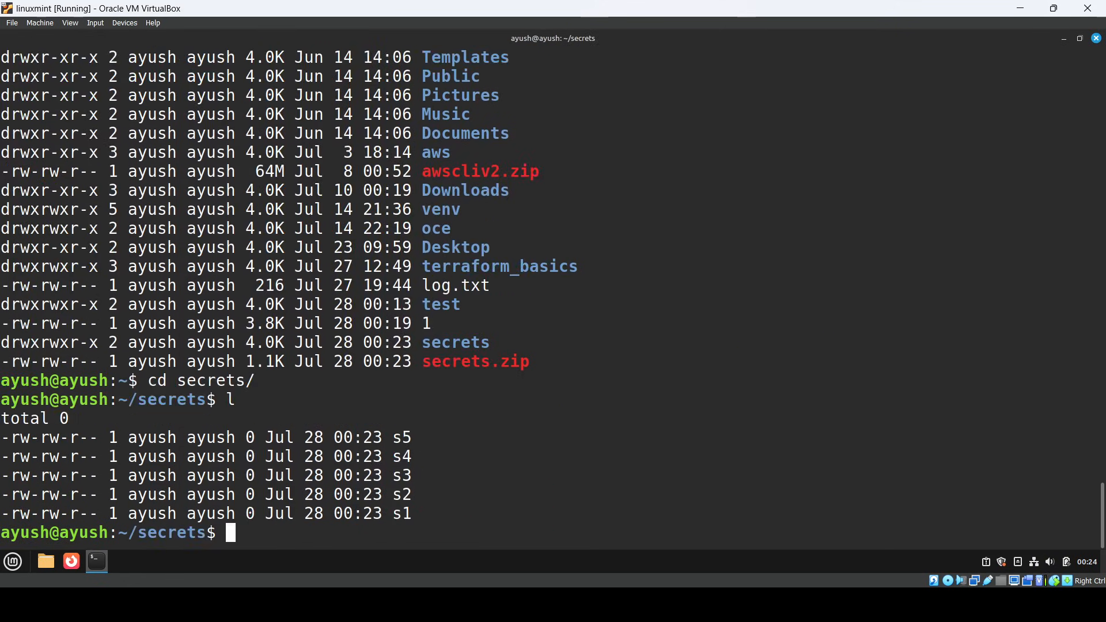